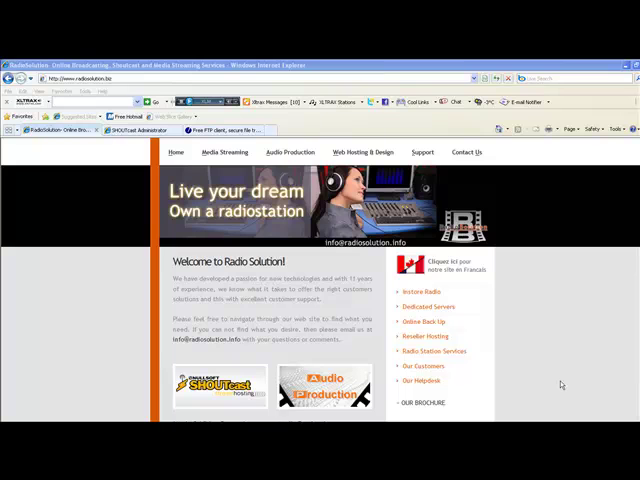
mouse_move(552, 400)
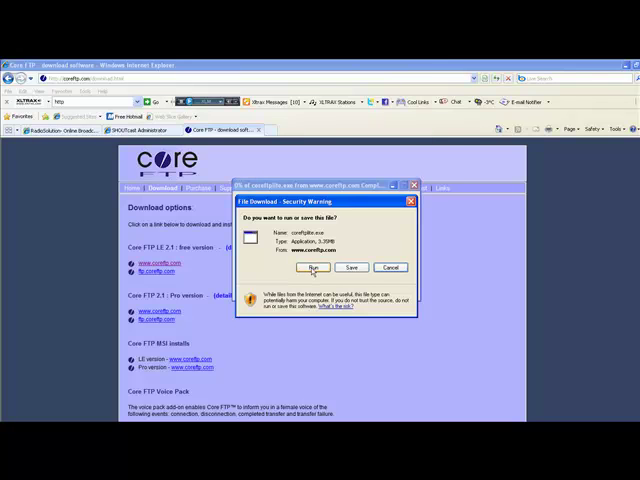
Run the downloaded Core FTP LE installer, accepting both Internet Explorer security warnings.
click(316, 268)
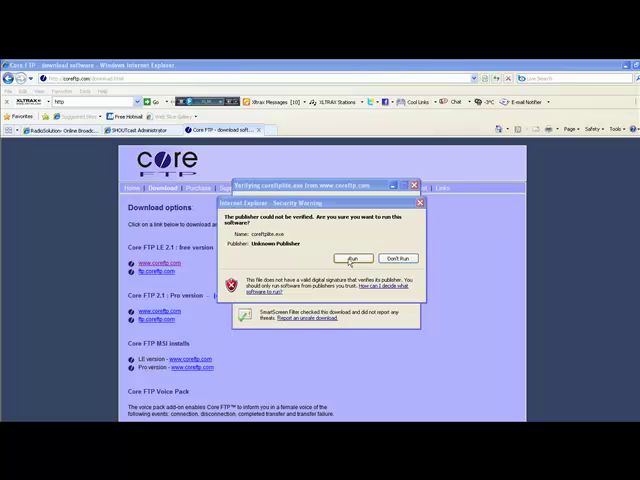
click(352, 258)
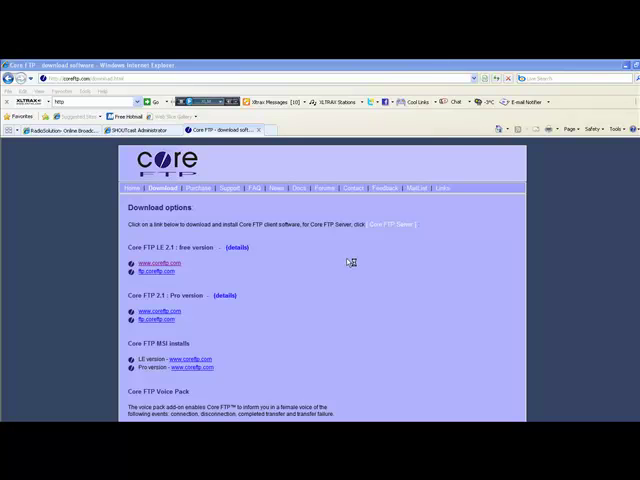
click(152, 264)
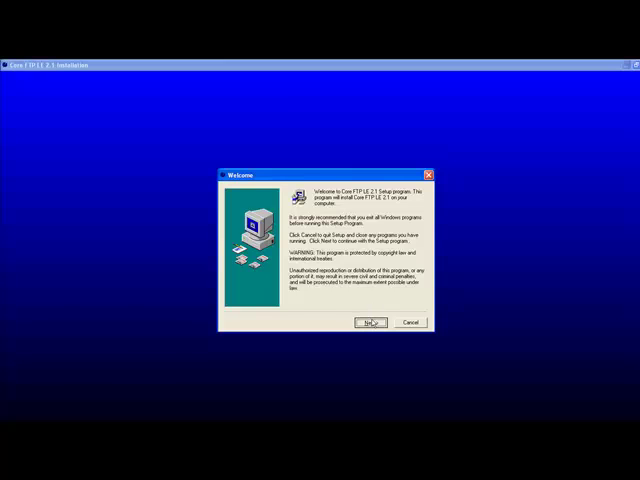
Continue past Welcome, accept the license agreement, and keep the default destination folder.
click(370, 322)
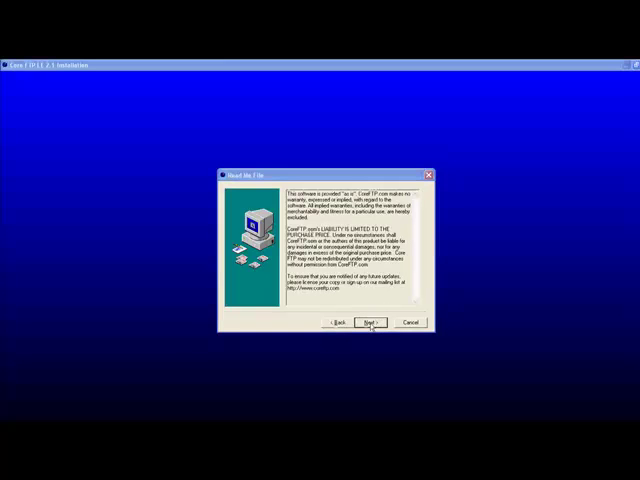
click(372, 322)
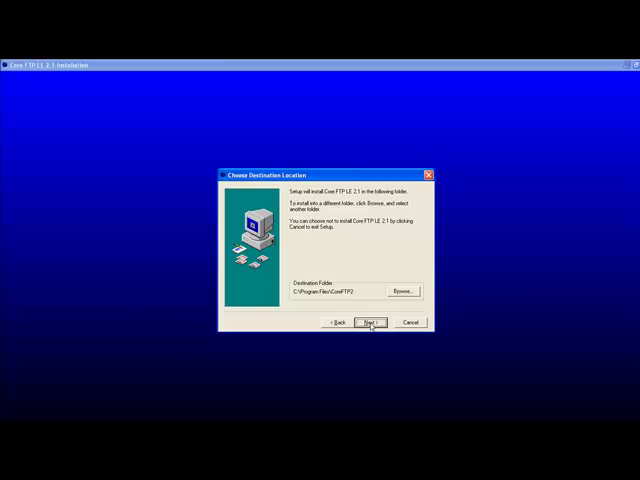
click(370, 322)
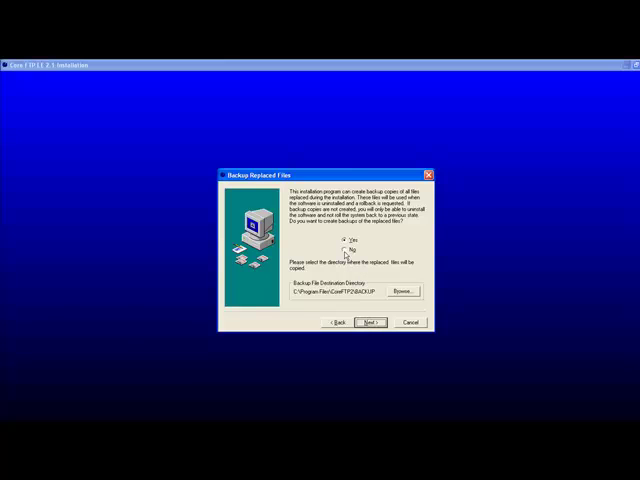
Choose No for backing up replaced files, keep the default program group, install, and finish.
click(340, 248)
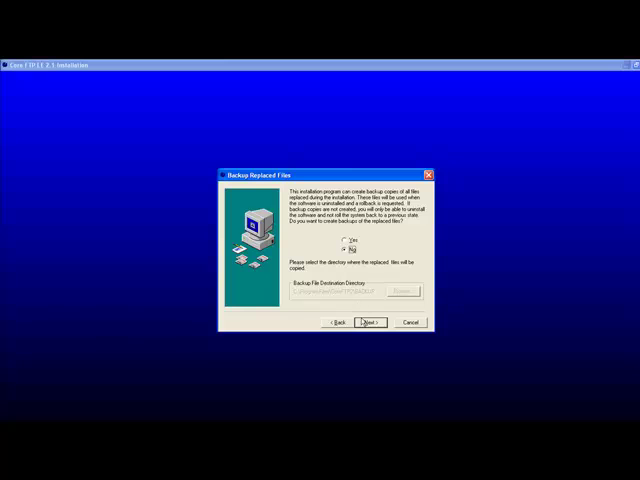
click(368, 322)
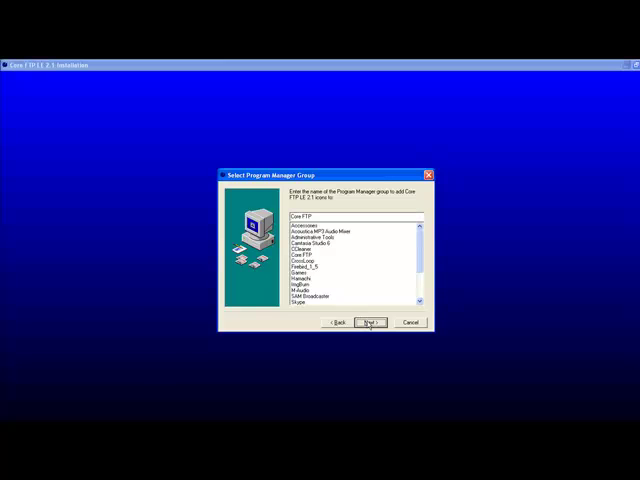
click(368, 322)
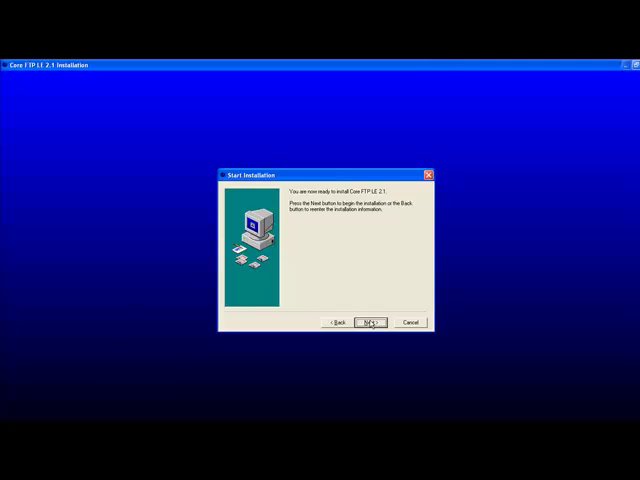
click(372, 322)
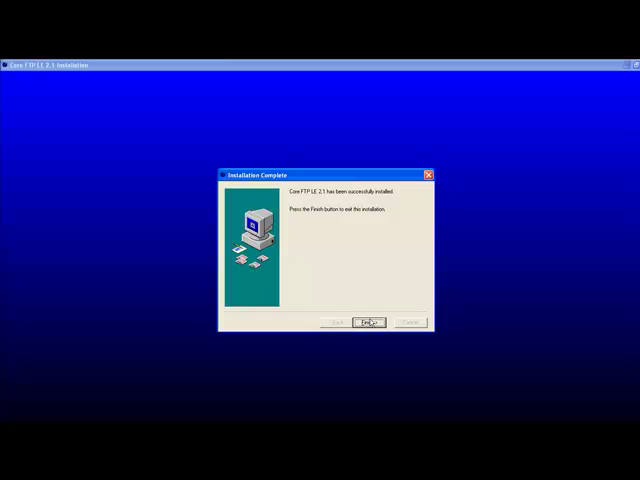
click(368, 322)
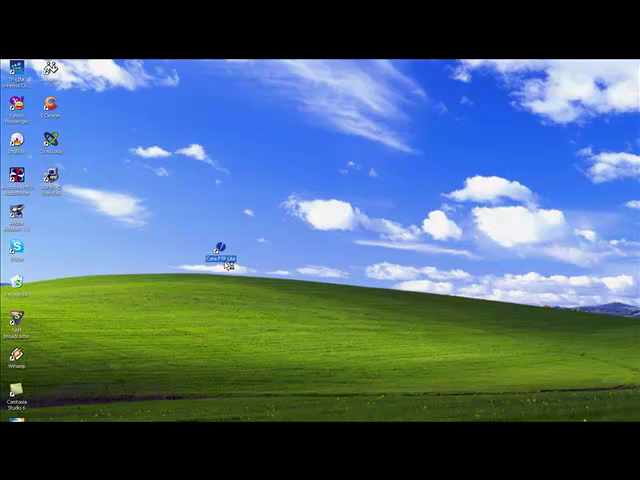
Launch Core FTP LE from its new desktop shortcut.
double_click(222, 252)
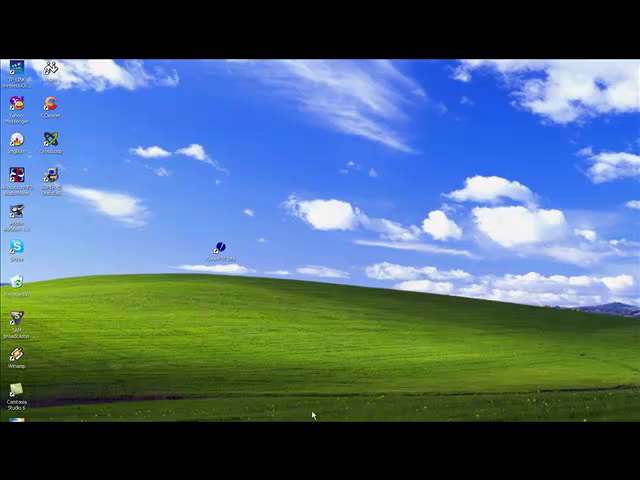
mouse_move(296, 364)
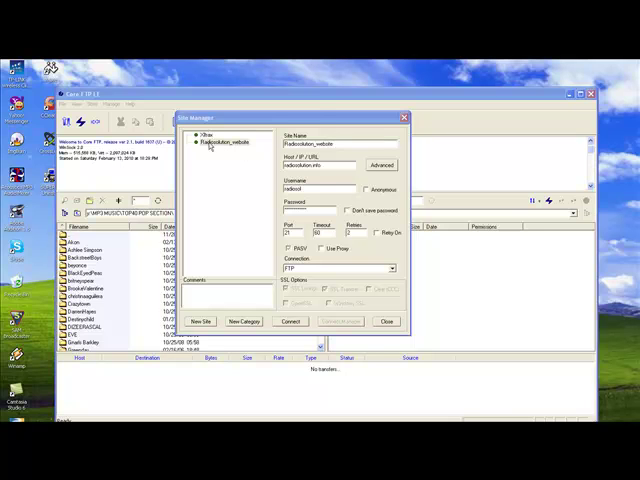
mouse_move(224, 166)
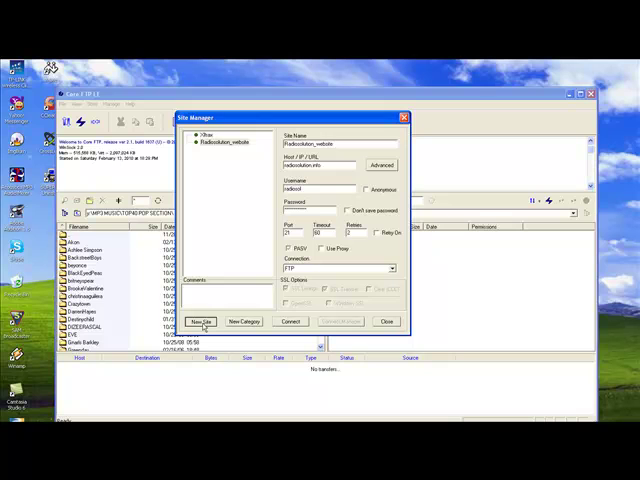
Create a new Site Manager entry with the web server's host, login and port, then connect.
click(200, 320)
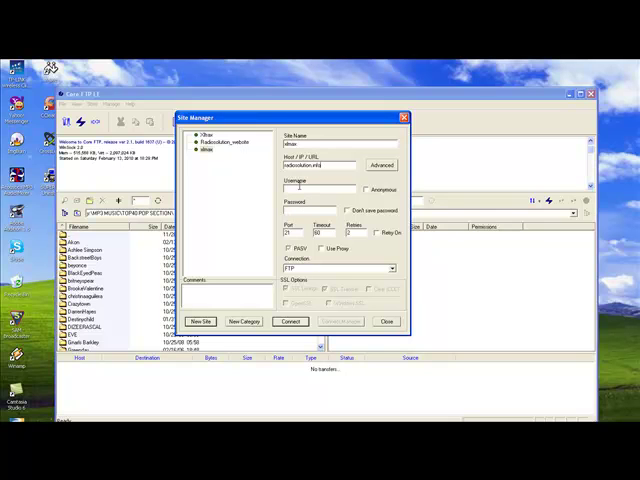
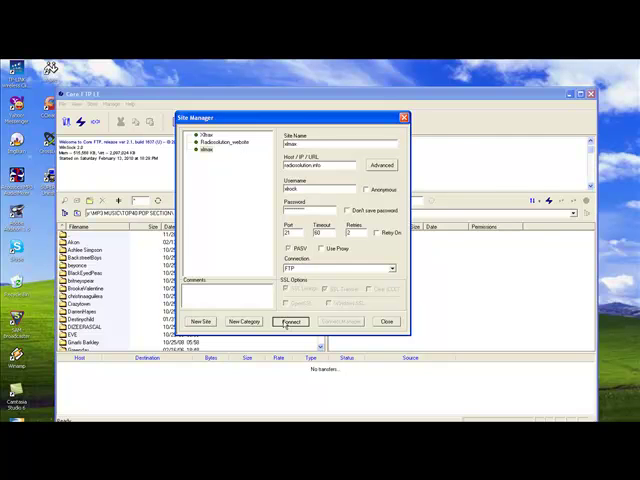
click(290, 320)
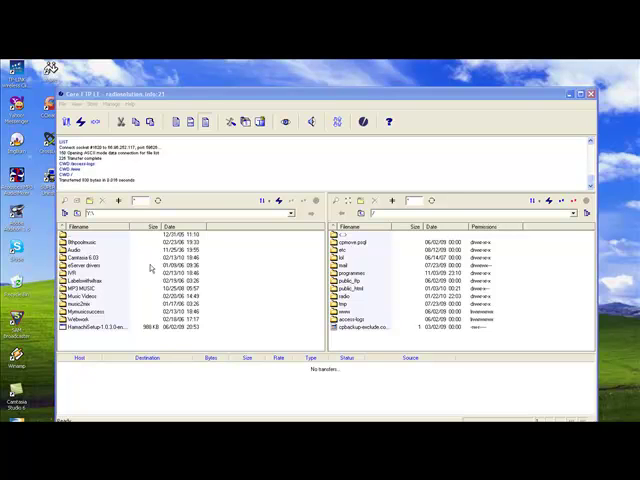
mouse_move(208, 284)
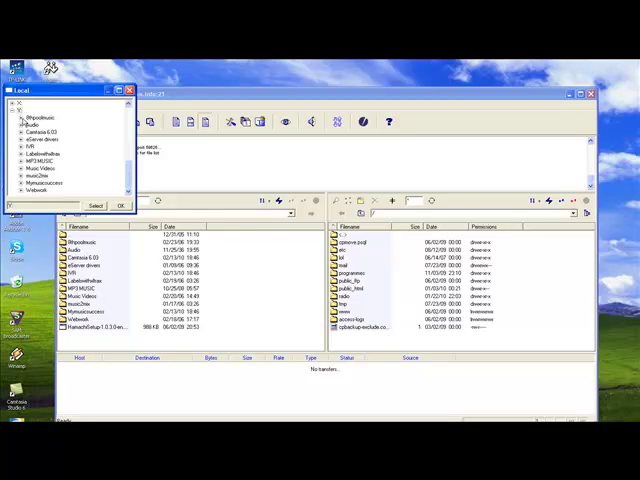
mouse_move(22, 150)
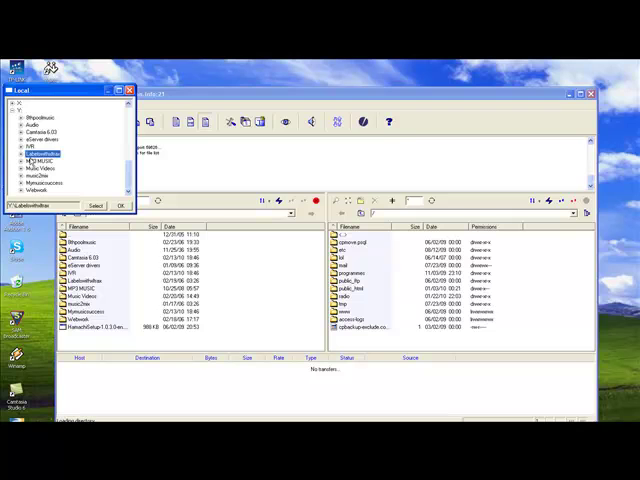
Point the local pane at the music folder chosen in the Browse for Folder dialog.
click(40, 162)
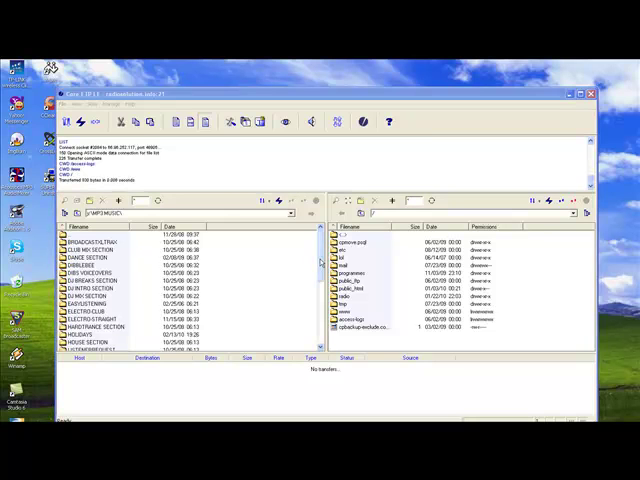
Enter the local subfolder holding the MP3 tracks so its files are listed.
scroll(down, 3)
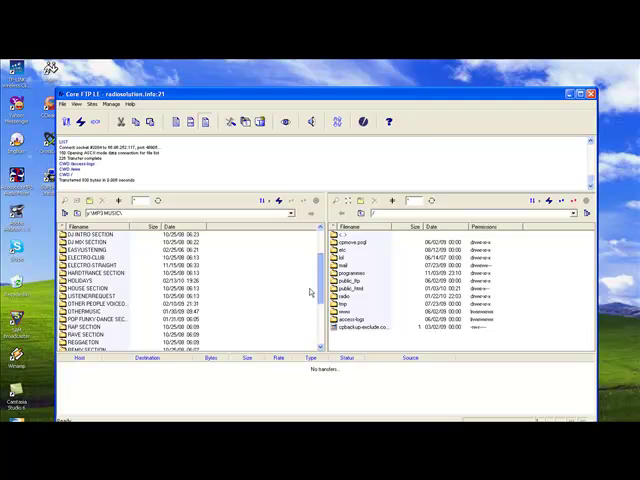
scroll(down, 3)
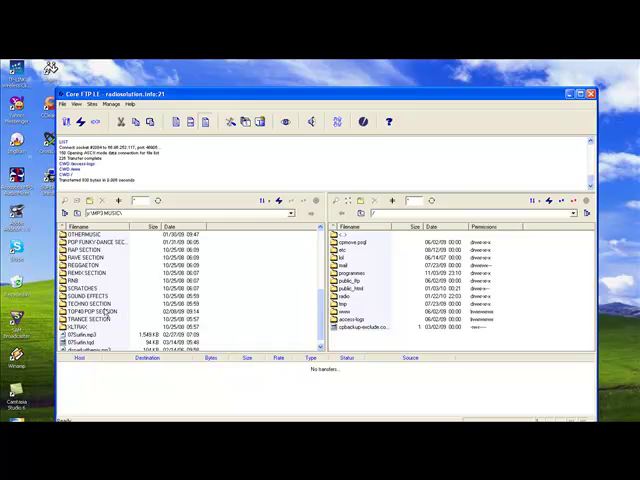
mouse_move(90, 312)
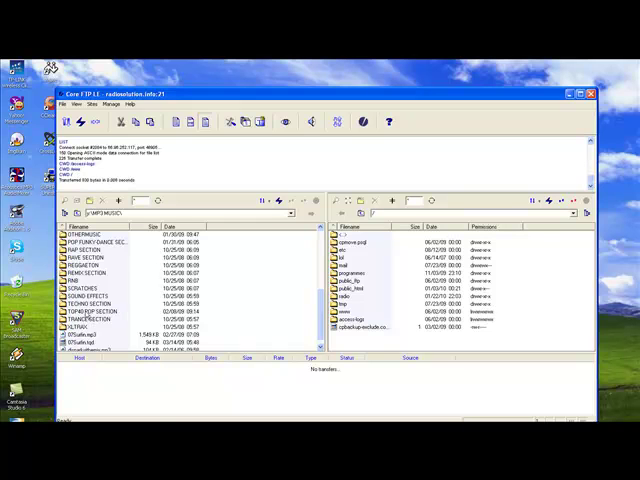
click(96, 312)
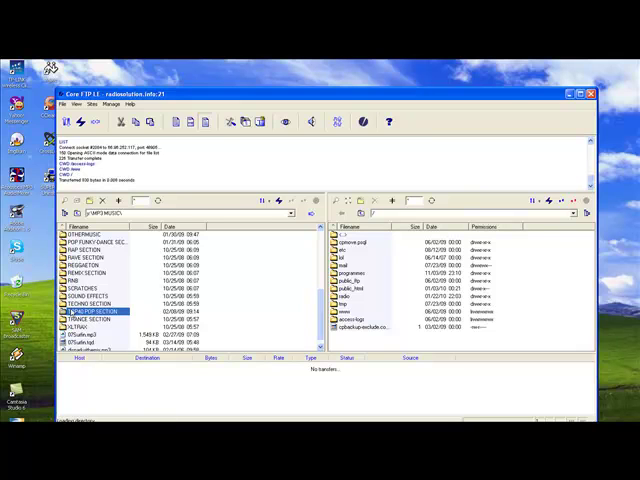
double_click(92, 310)
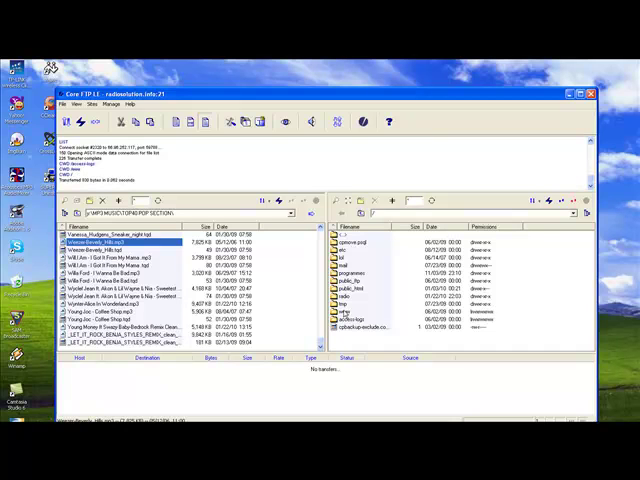
mouse_move(344, 314)
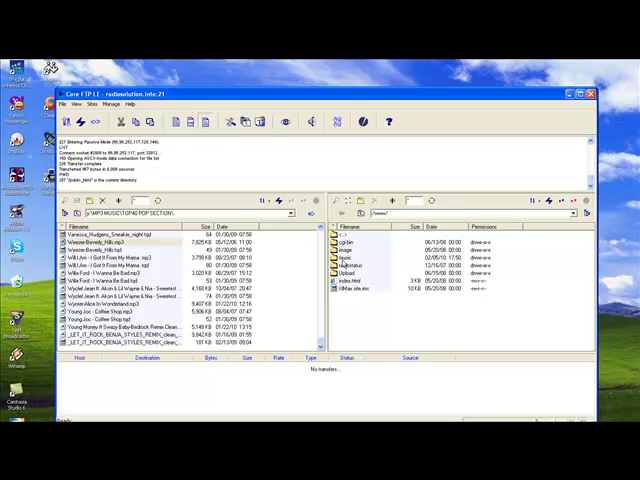
Enter the music folder on the web server in the remote pane.
click(344, 258)
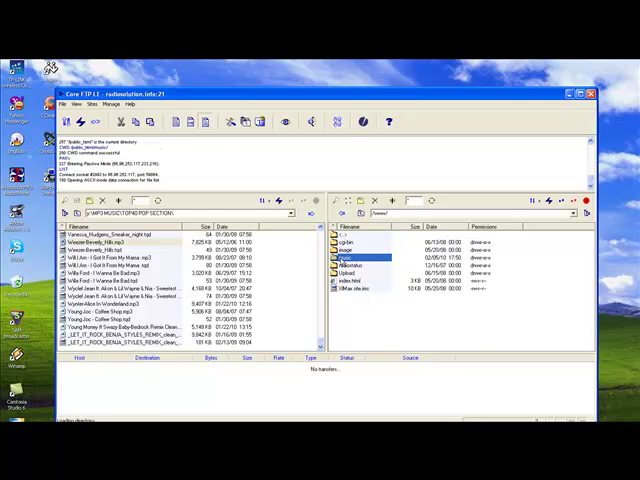
double_click(350, 242)
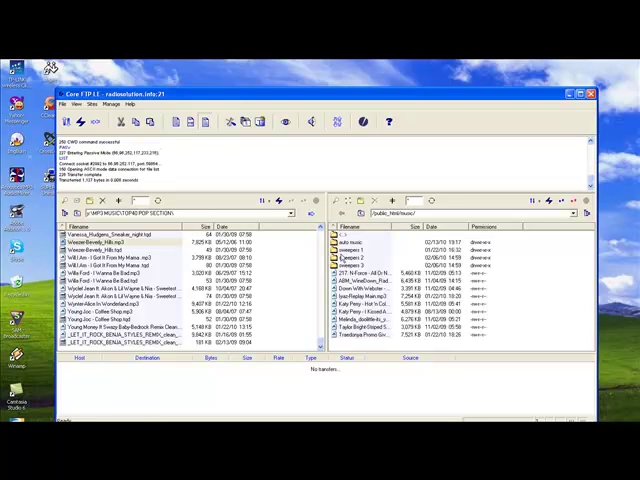